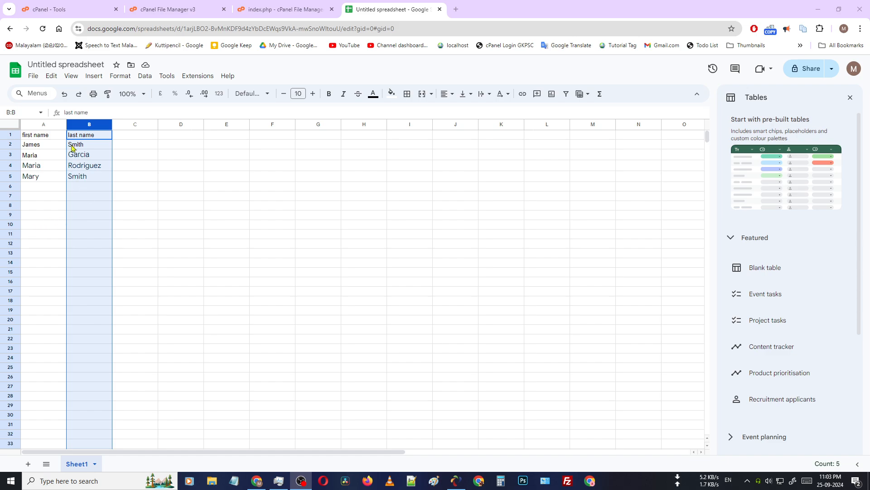
{"action": "mouse_move", "coordinate": [51, 151]}
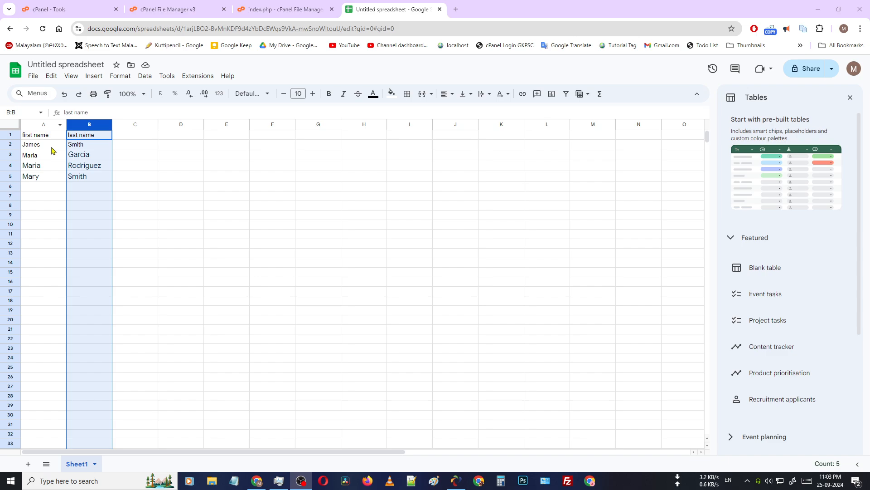
Select the last name and first name headings, then dismiss column B's menu without sorting.
{"action": "left_click", "coordinate": [89, 145]}
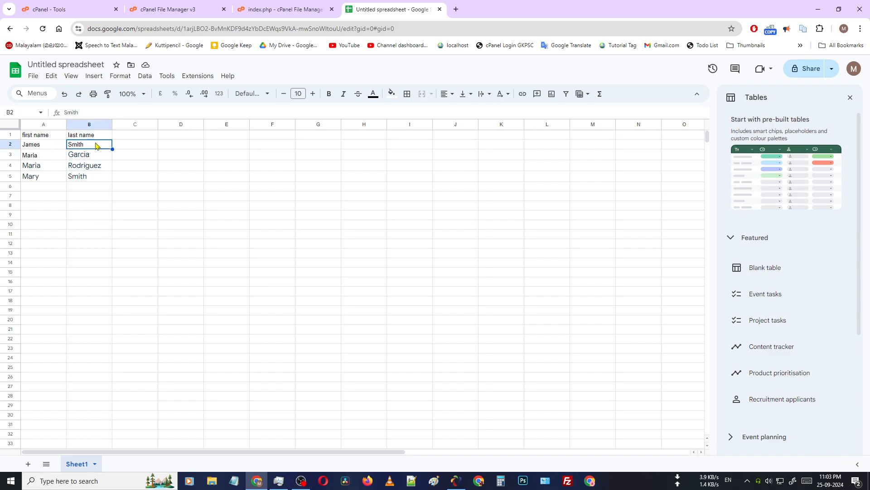
{"action": "mouse_move", "coordinate": [106, 126]}
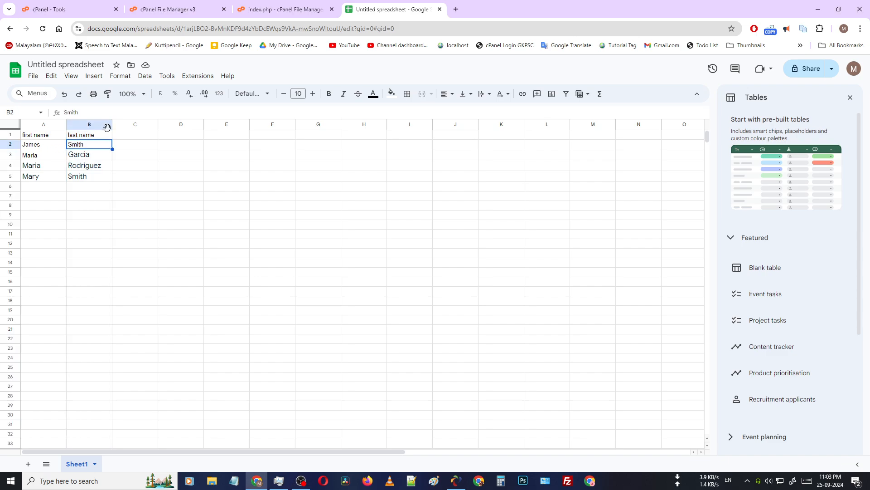
{"action": "mouse_move", "coordinate": [98, 138]}
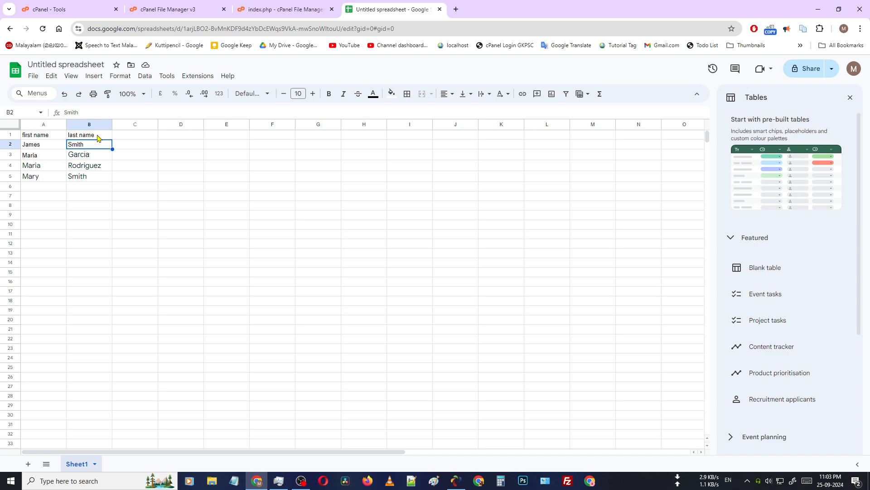
{"action": "mouse_move", "coordinate": [90, 138]}
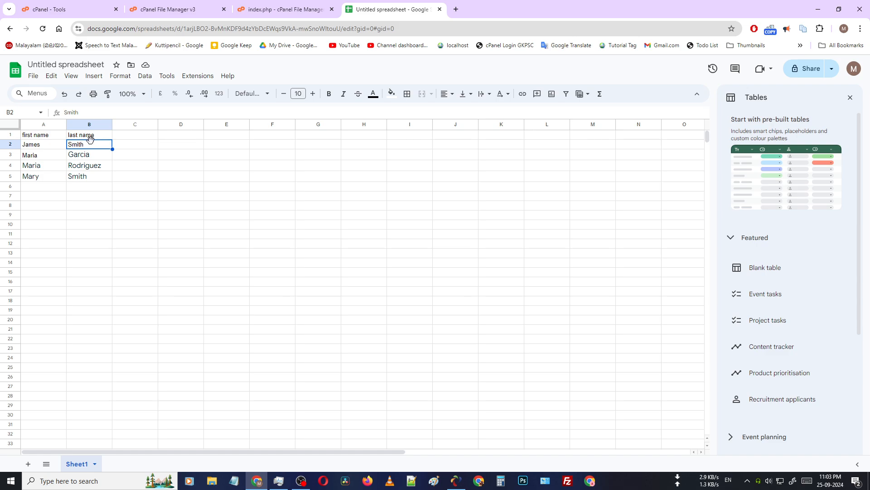
{"action": "left_click", "coordinate": [89, 134]}
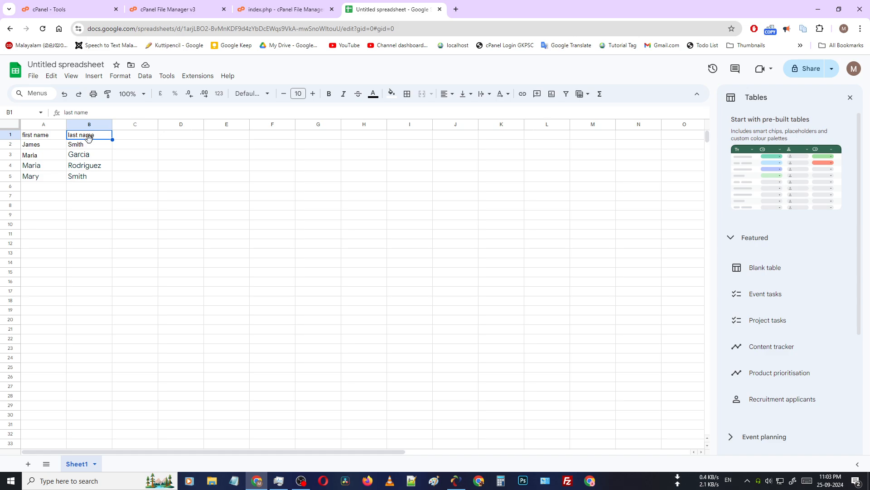
{"action": "mouse_move", "coordinate": [81, 141]}
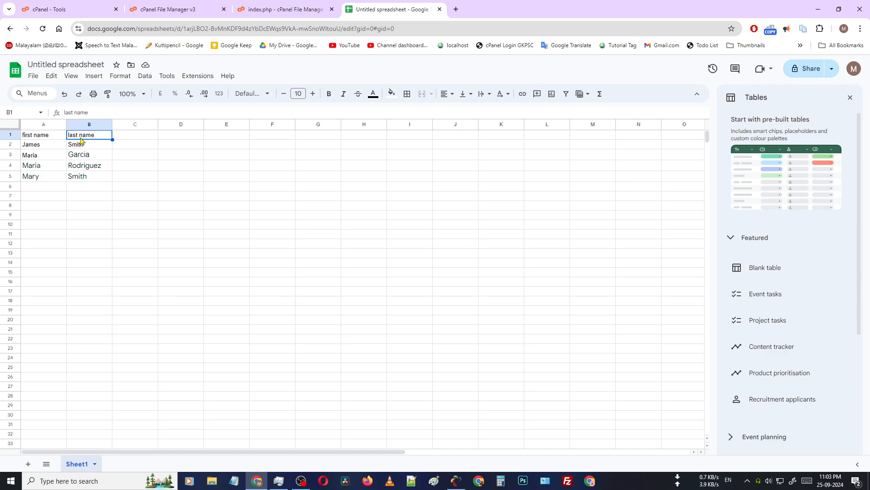
{"action": "left_click", "coordinate": [43, 135]}
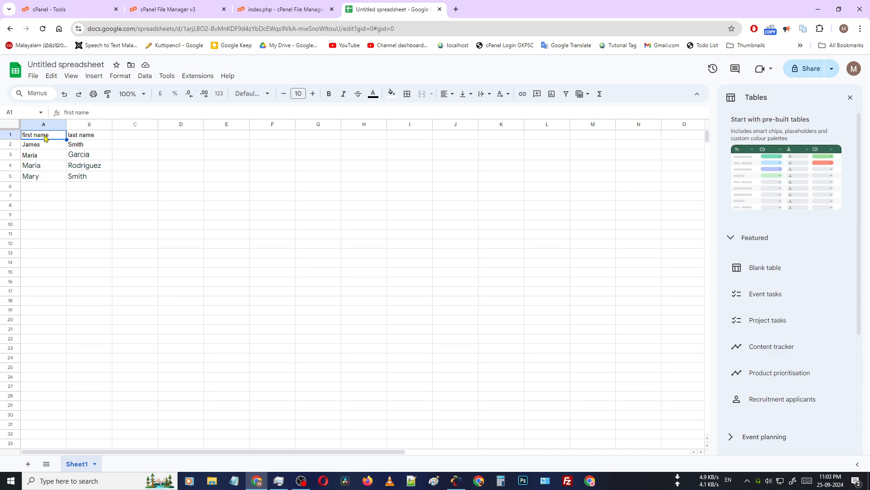
{"action": "left_click", "coordinate": [89, 135]}
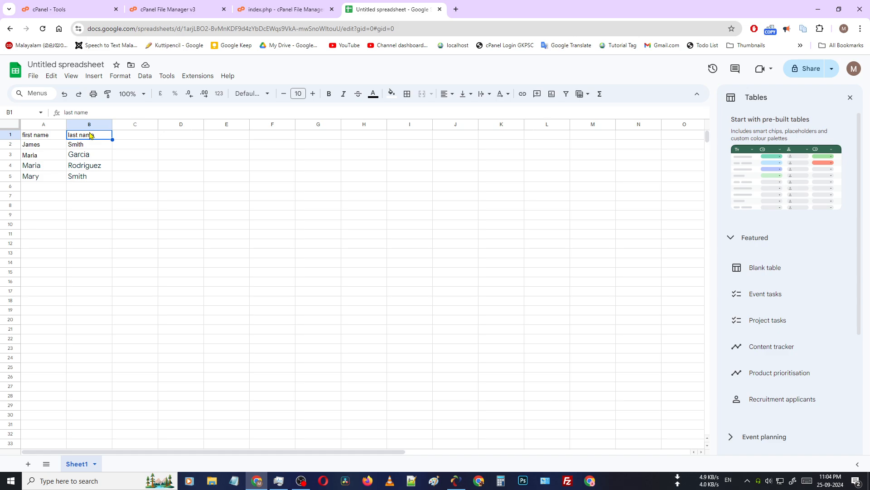
{"action": "right_click", "coordinate": [88, 124]}
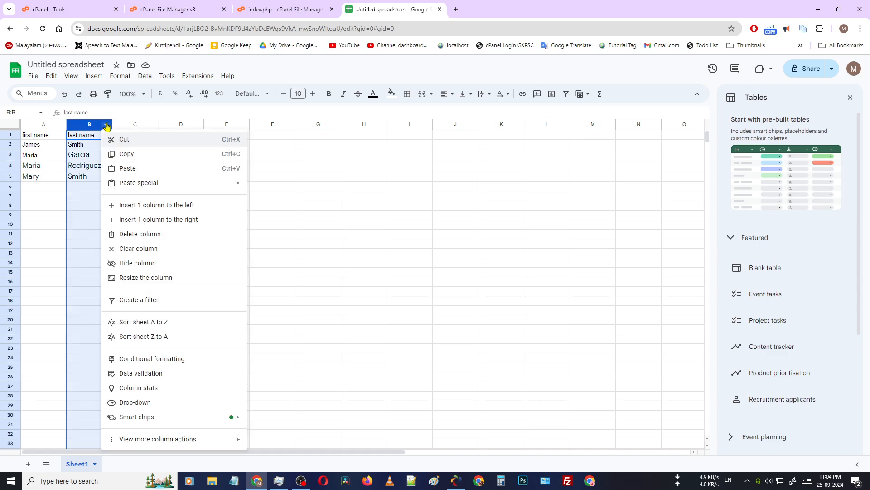
{"action": "mouse_move", "coordinate": [148, 327]}
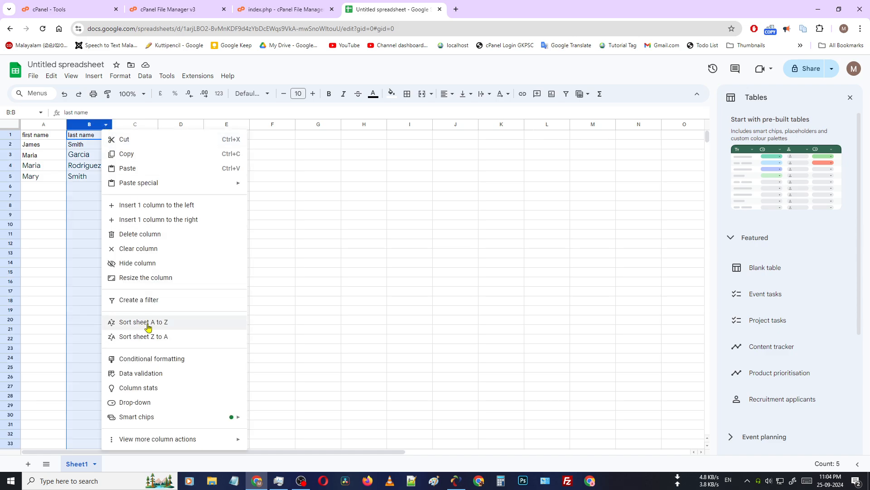
{"action": "mouse_move", "coordinate": [42, 148]}
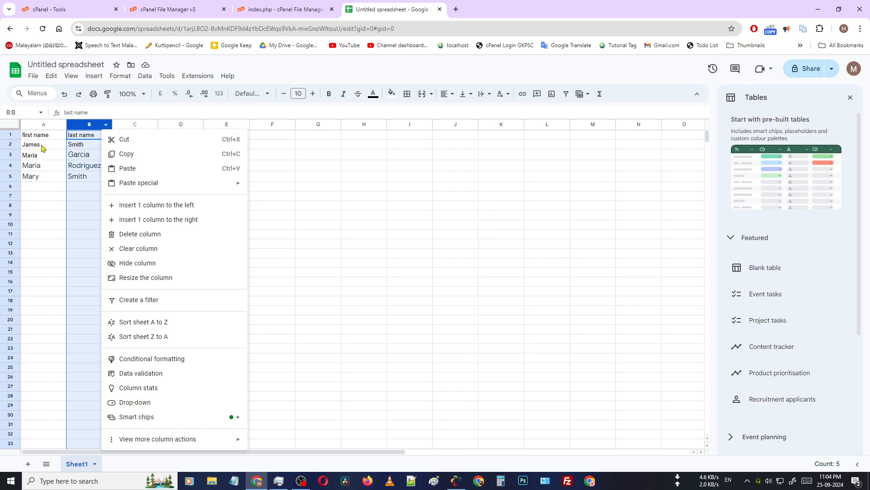
{"action": "left_click", "coordinate": [89, 144]}
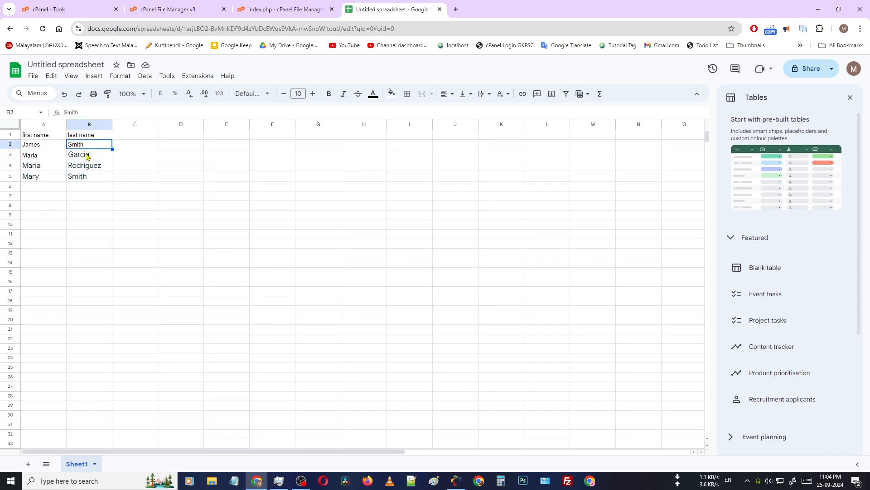
Sort the whole sheet A to Z by the last name column.
{"action": "left_click_drag", "start_coordinate": [89, 144], "coordinate": [89, 176]}
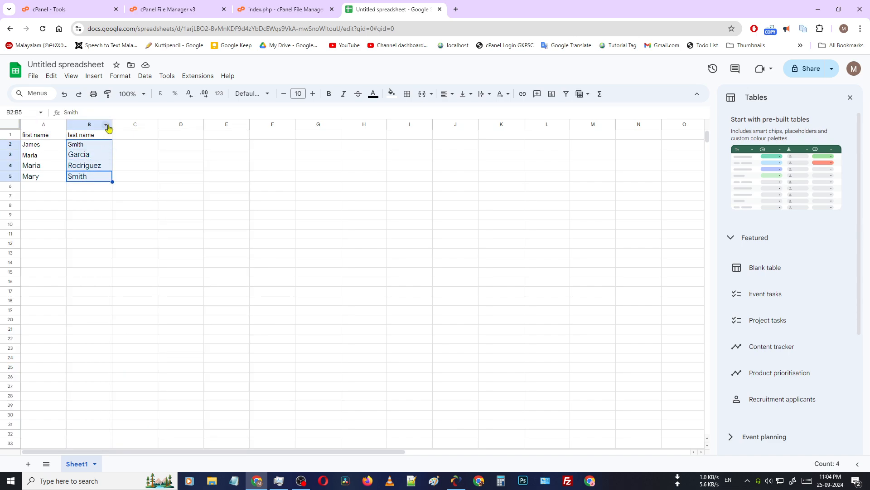
{"action": "right_click", "coordinate": [88, 124]}
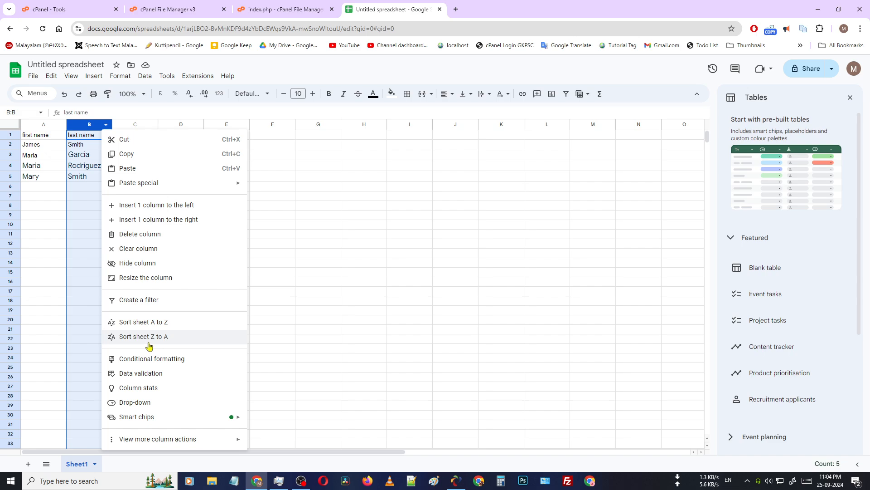
{"action": "mouse_move", "coordinate": [159, 325]}
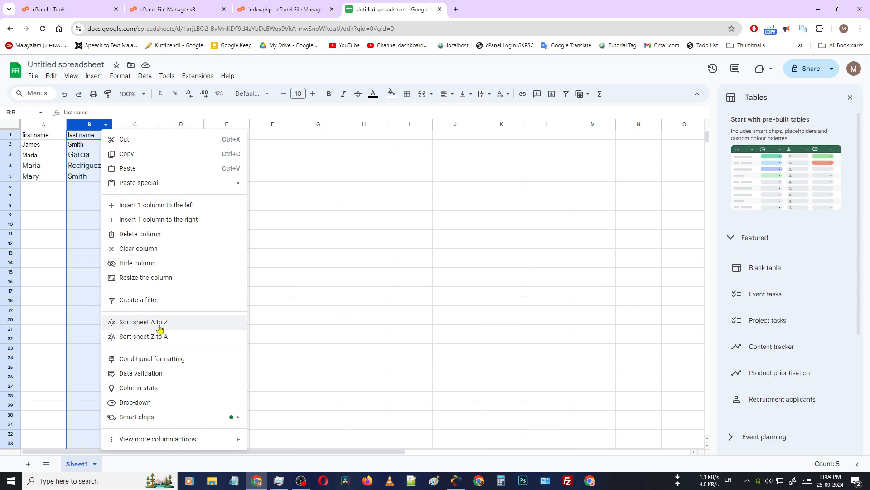
{"action": "left_click", "coordinate": [143, 321]}
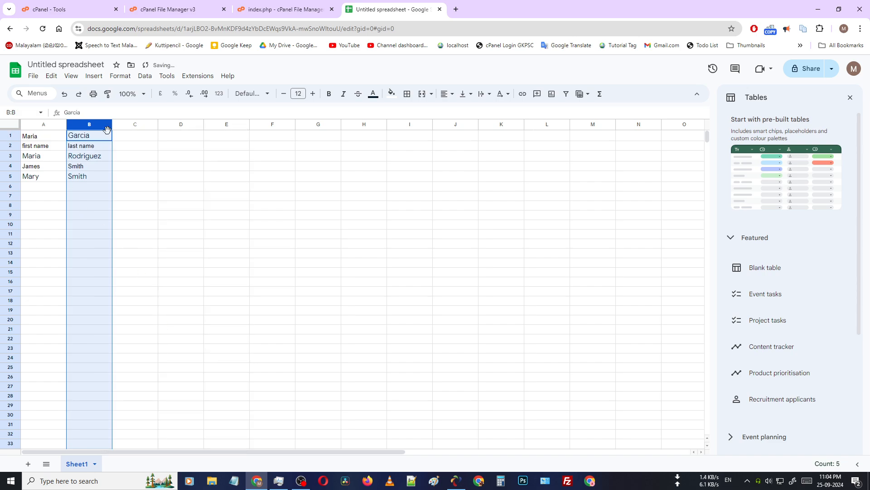
{"action": "left_click", "coordinate": [43, 223]}
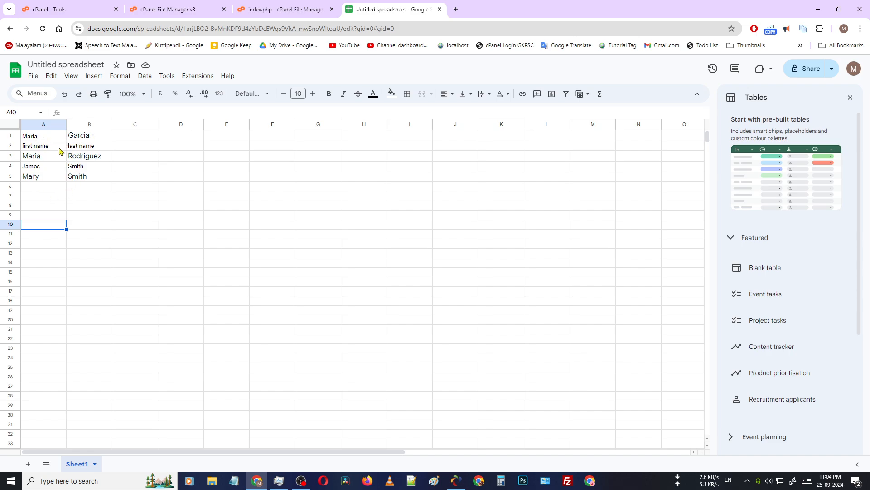
{"action": "mouse_move", "coordinate": [33, 154]}
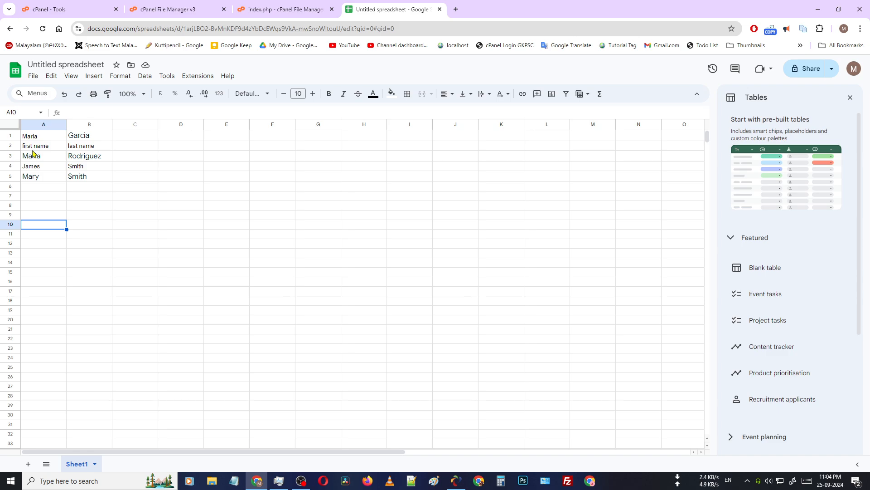
{"action": "mouse_move", "coordinate": [47, 151]}
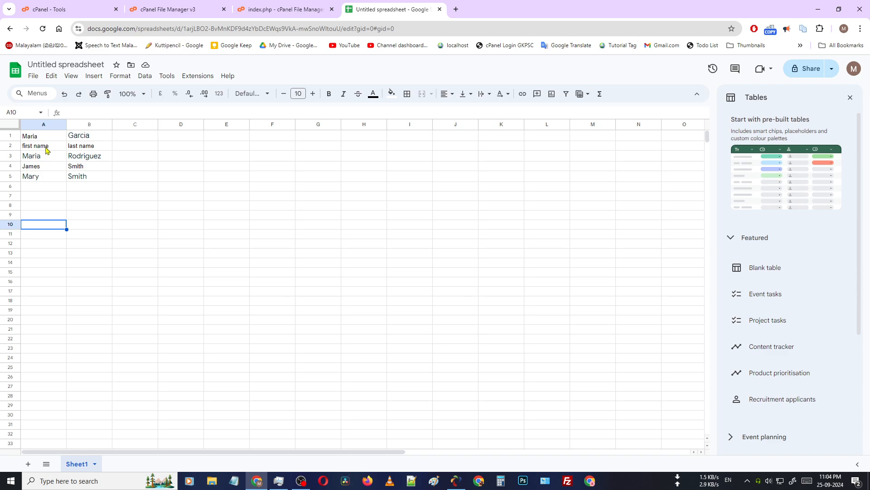
Re-sort the whole sheet Z to A by last name.
{"action": "left_click", "coordinate": [88, 145]}
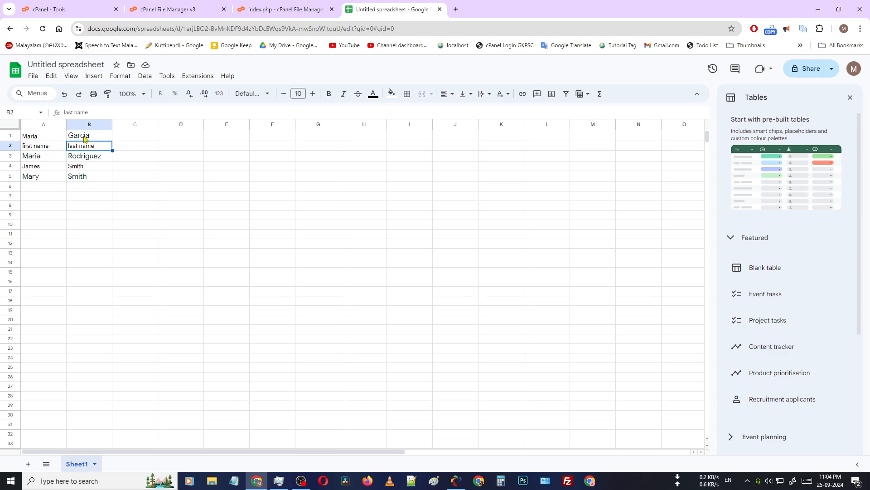
{"action": "right_click", "coordinate": [88, 136]}
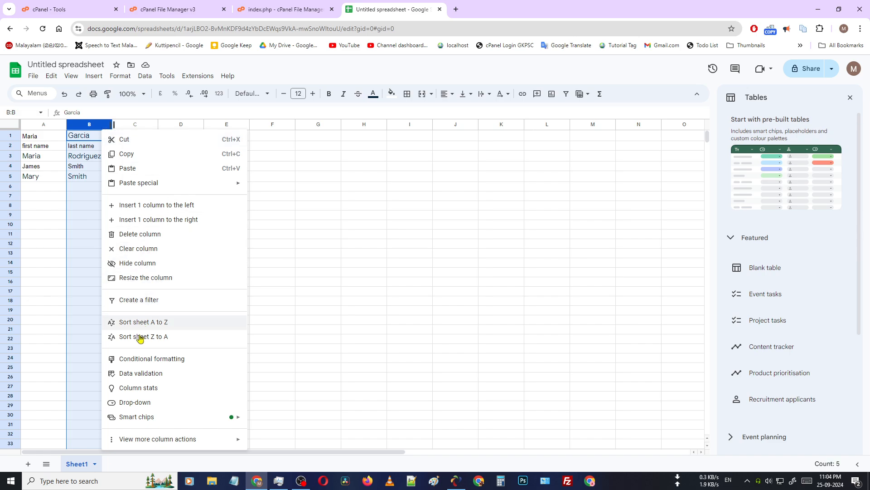
{"action": "left_click", "coordinate": [142, 336]}
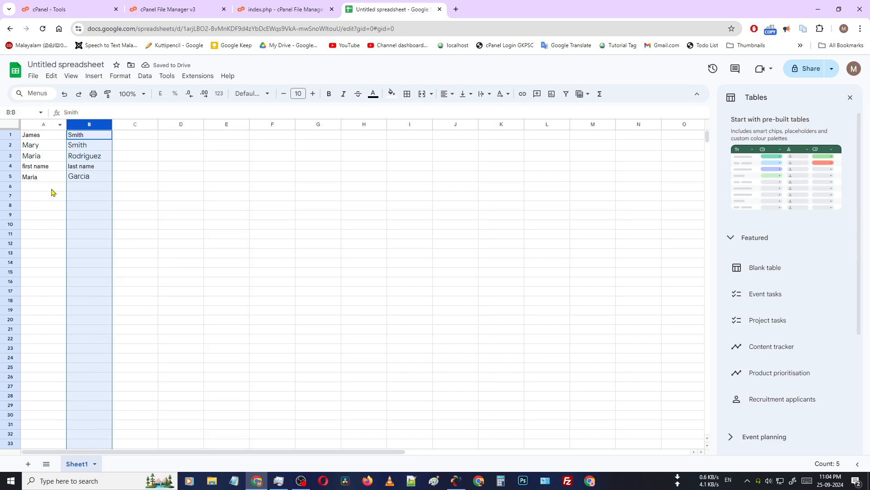
{"action": "left_click", "coordinate": [89, 176]}
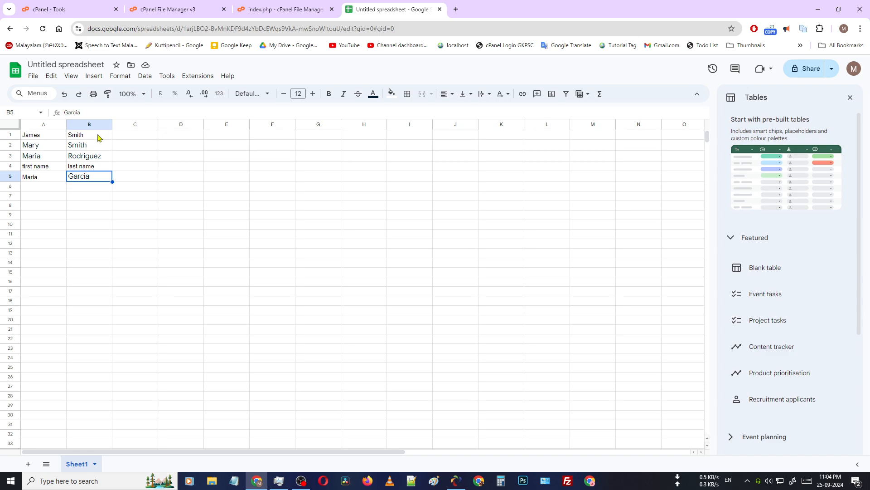
{"action": "mouse_move", "coordinate": [107, 213]}
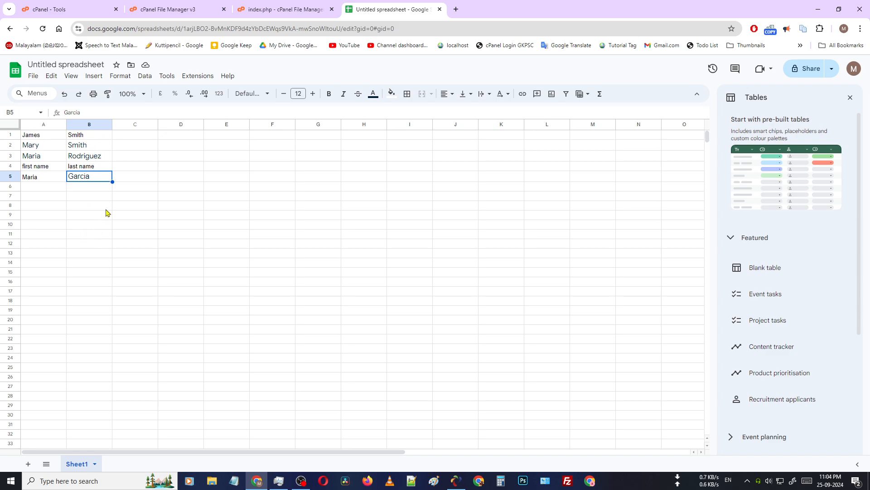
{"action": "mouse_move", "coordinate": [86, 147]}
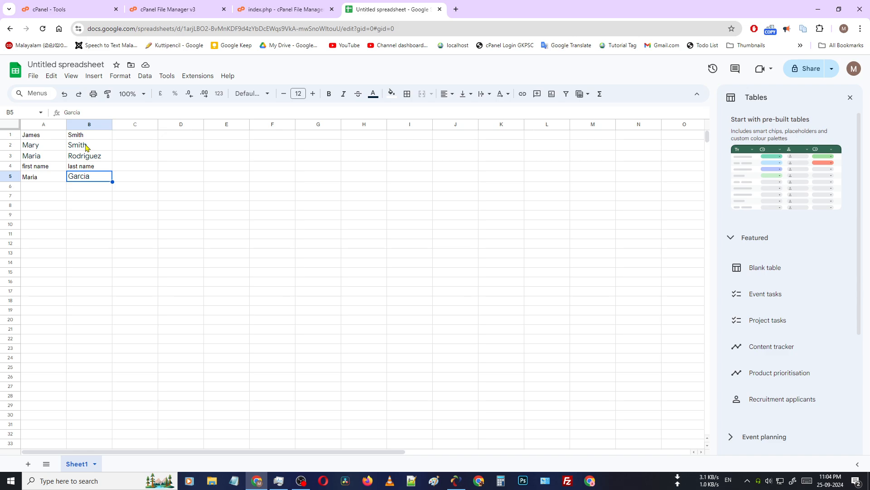